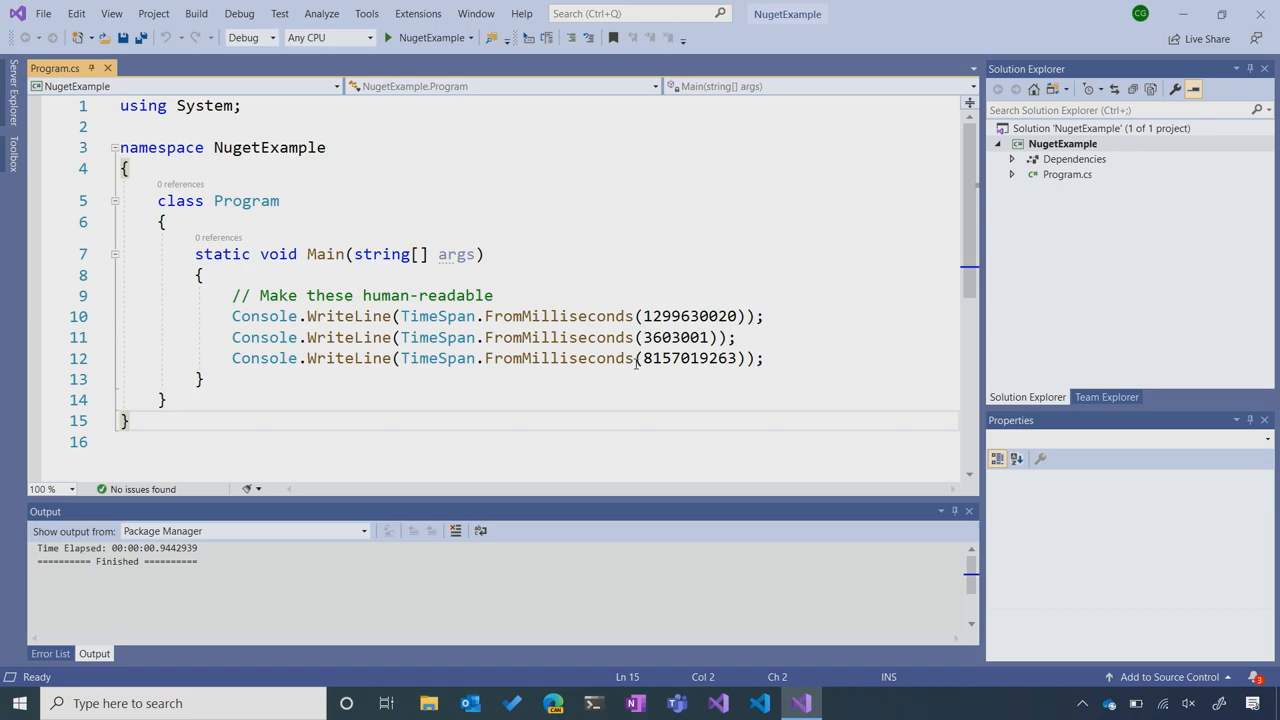
pyautogui.moveTo(652, 388)
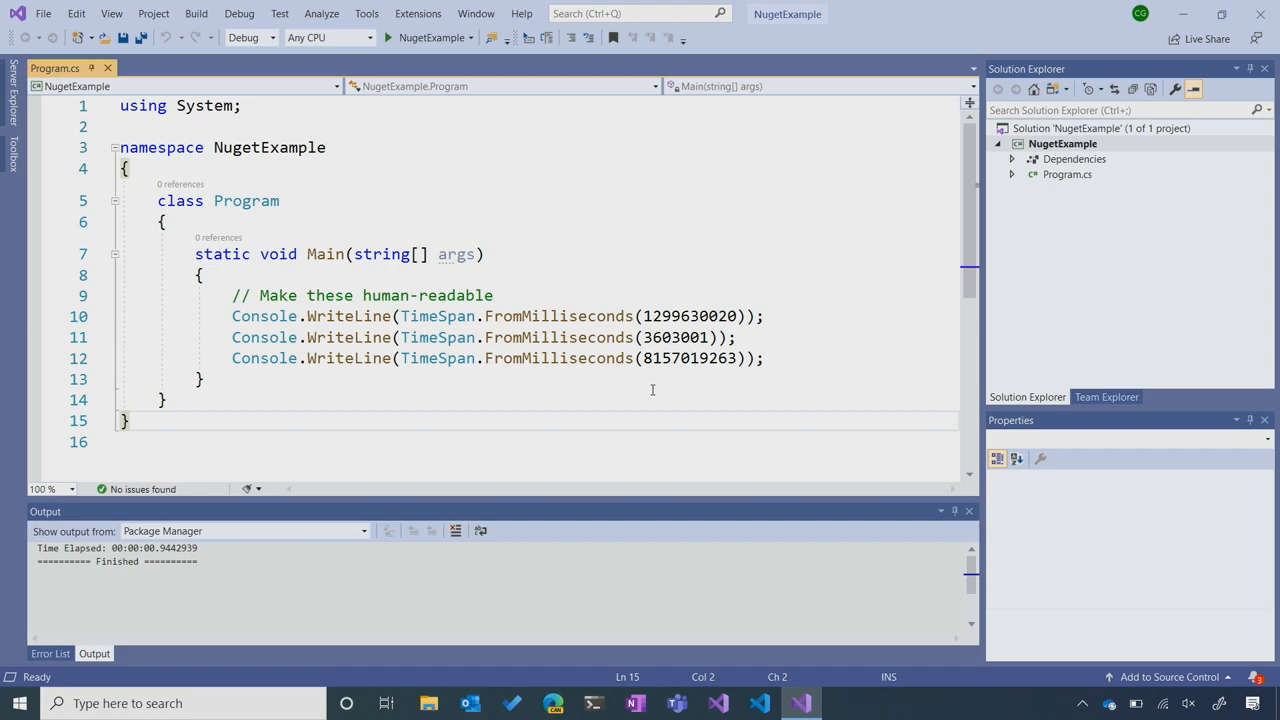
# Launch Manage NuGet Packages for the NugetExample project from Solution Explorer
pyautogui.rightClick(1062, 144)
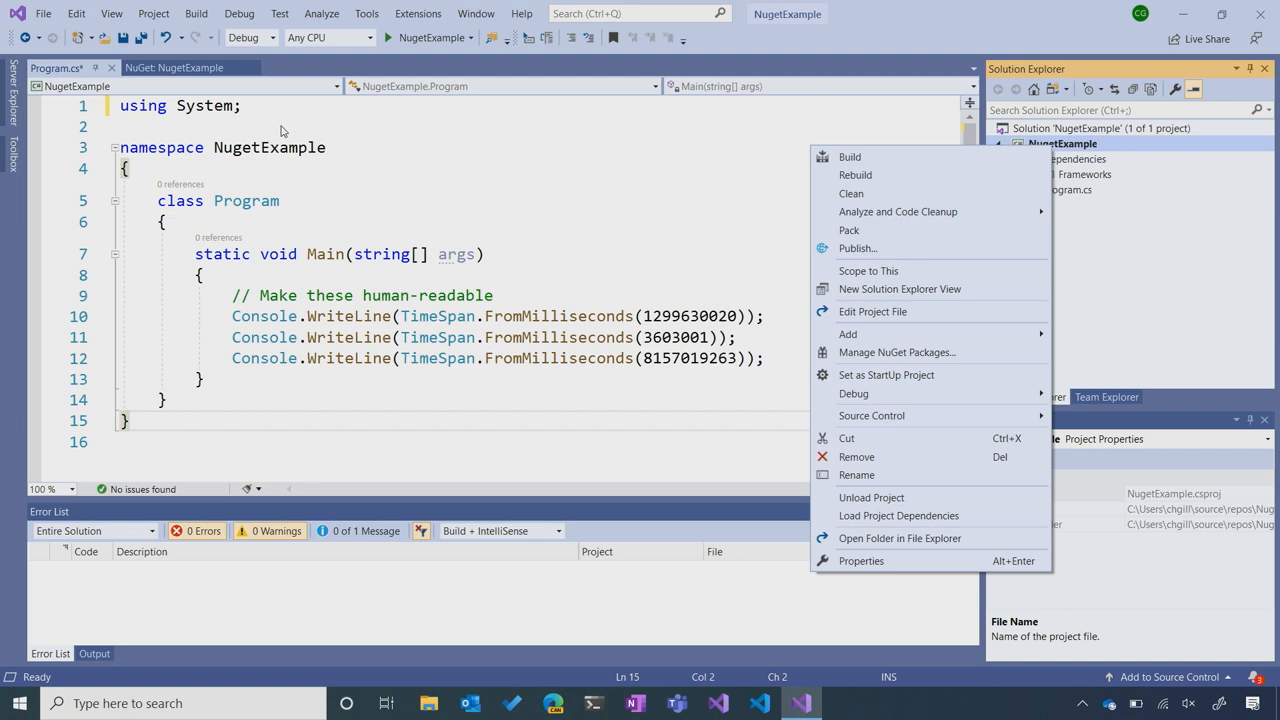
pyautogui.click(152, 12)
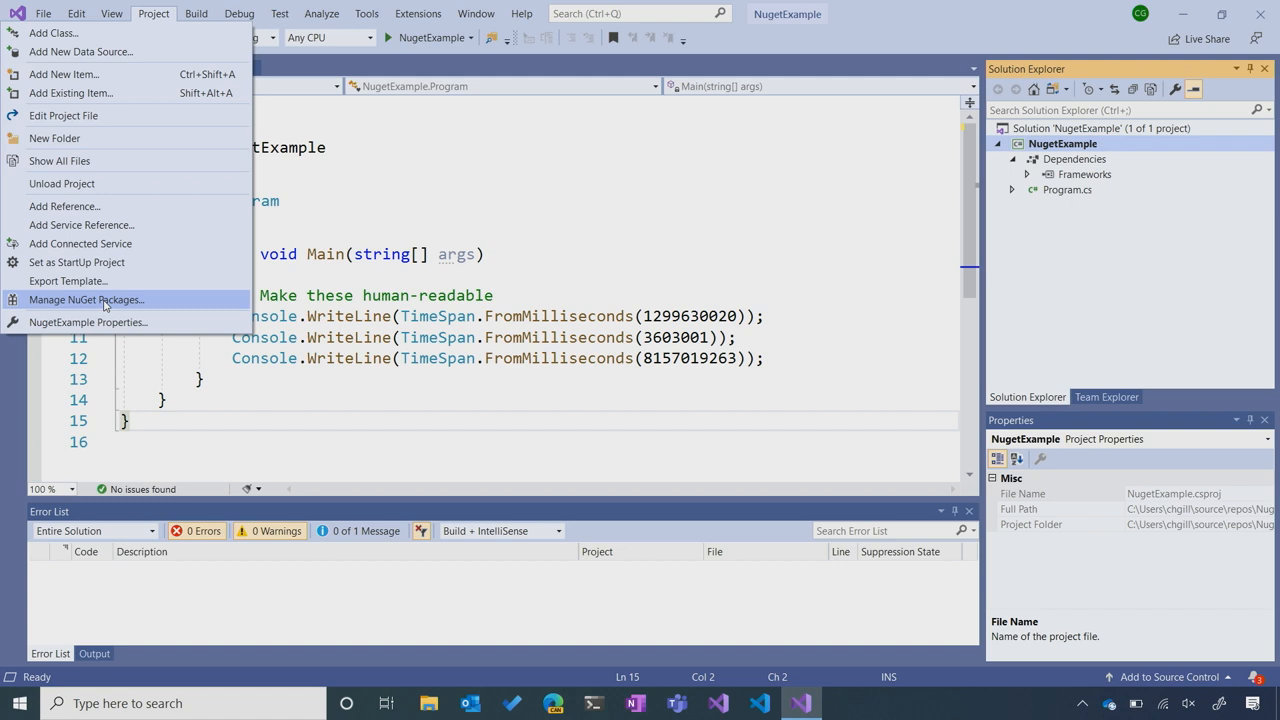
pyautogui.click(86, 300)
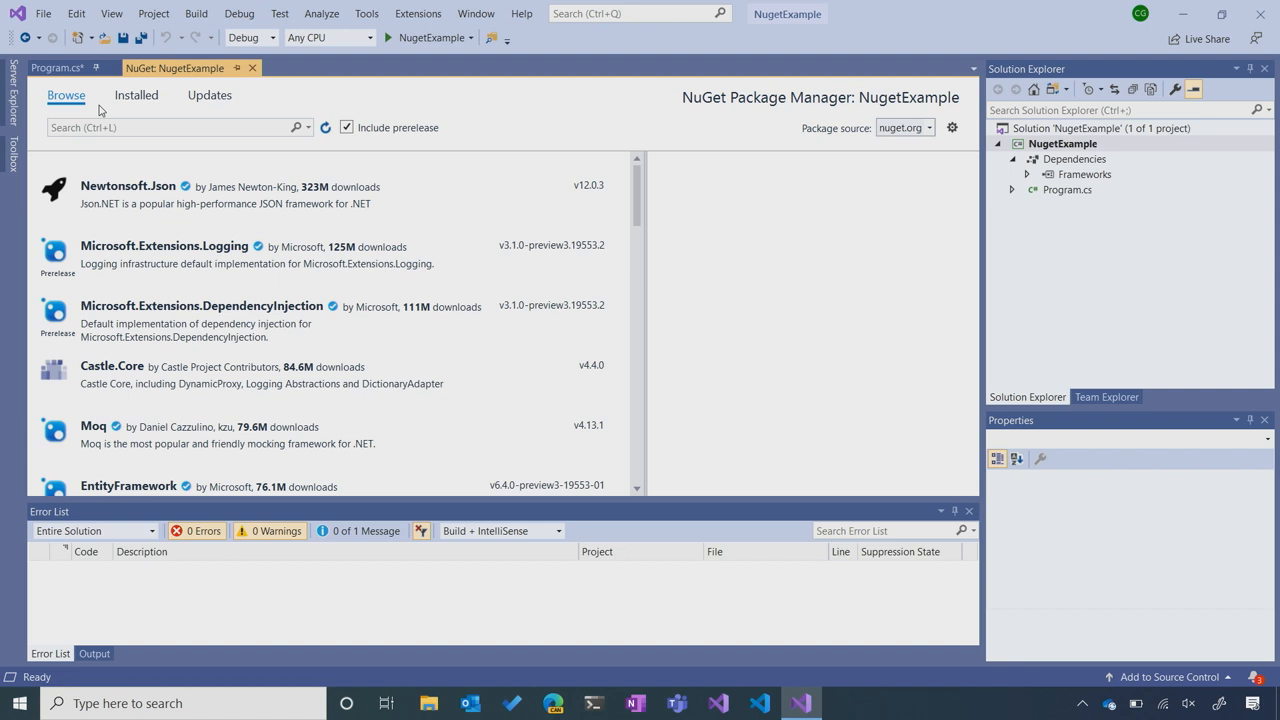
# Search NuGet Browse for 'humanizer' and view the Humanizer package details
pyautogui.write('humanizer')
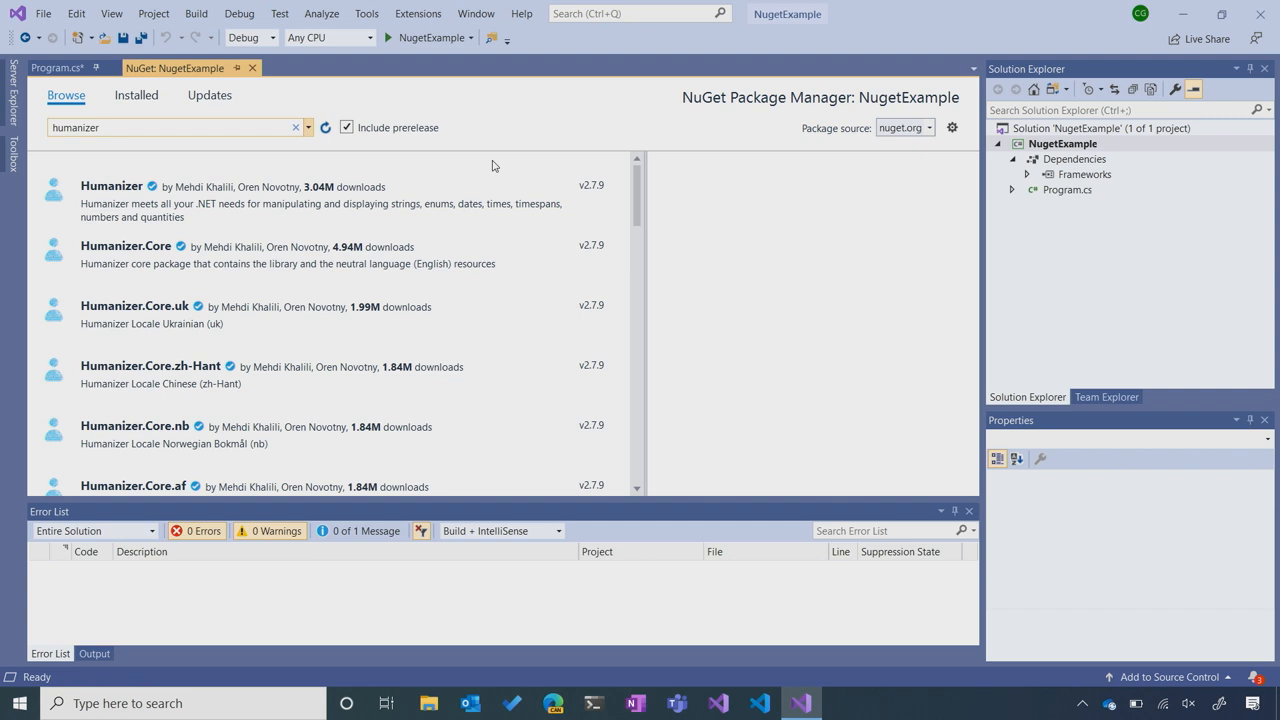
pyautogui.click(112, 184)
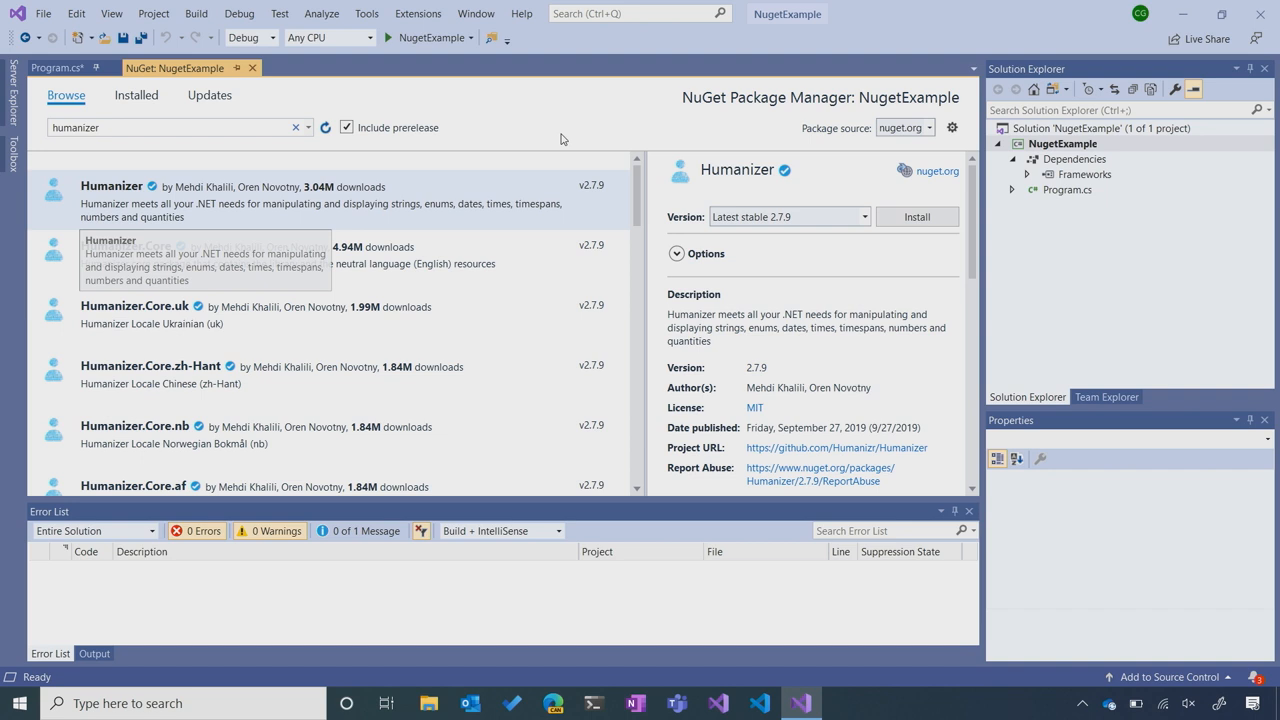
pyautogui.scroll(-3)
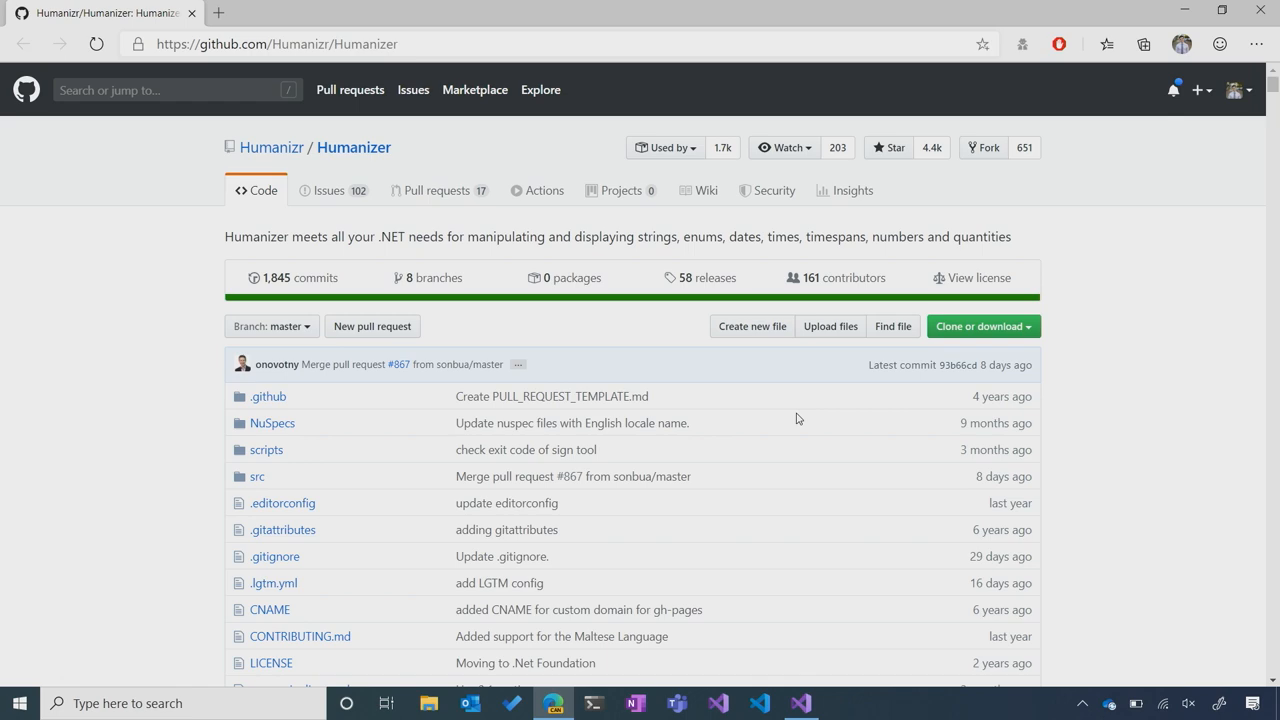
# In the Humanizer README, jump to Humanize TimeSpan and select the Humanize(3) example
pyautogui.scroll(-3)
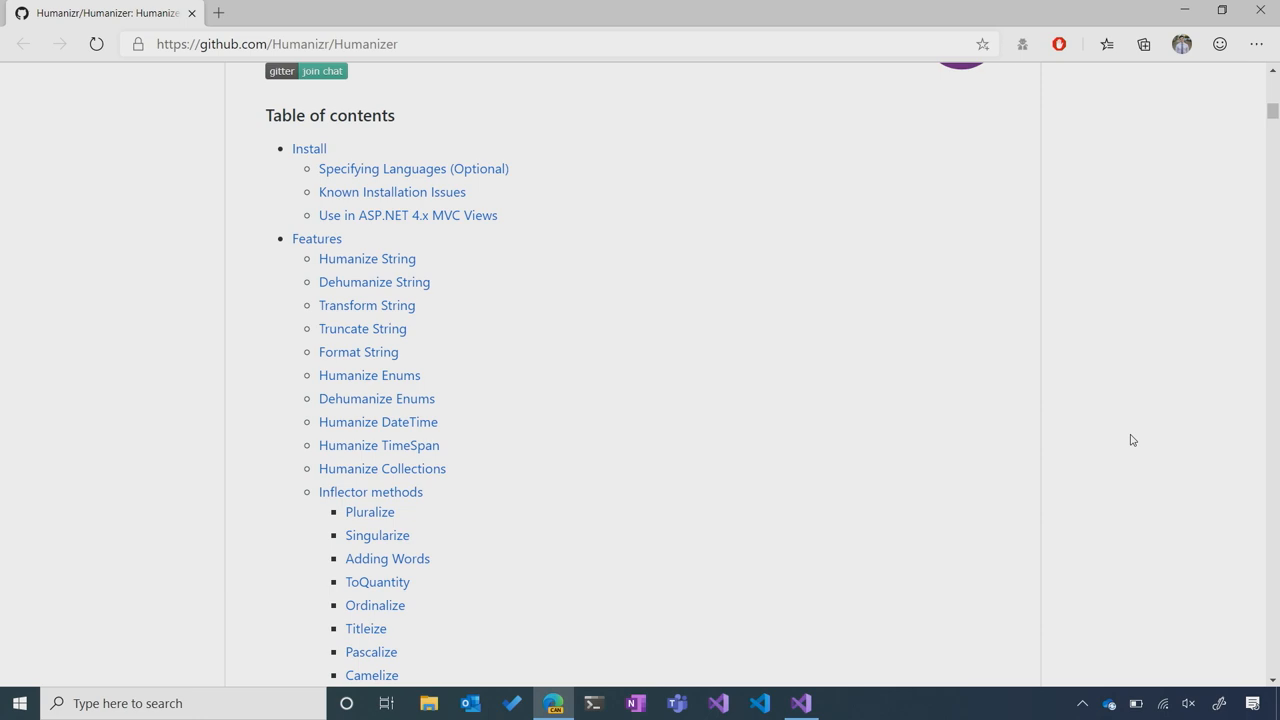
pyautogui.moveTo(444, 420)
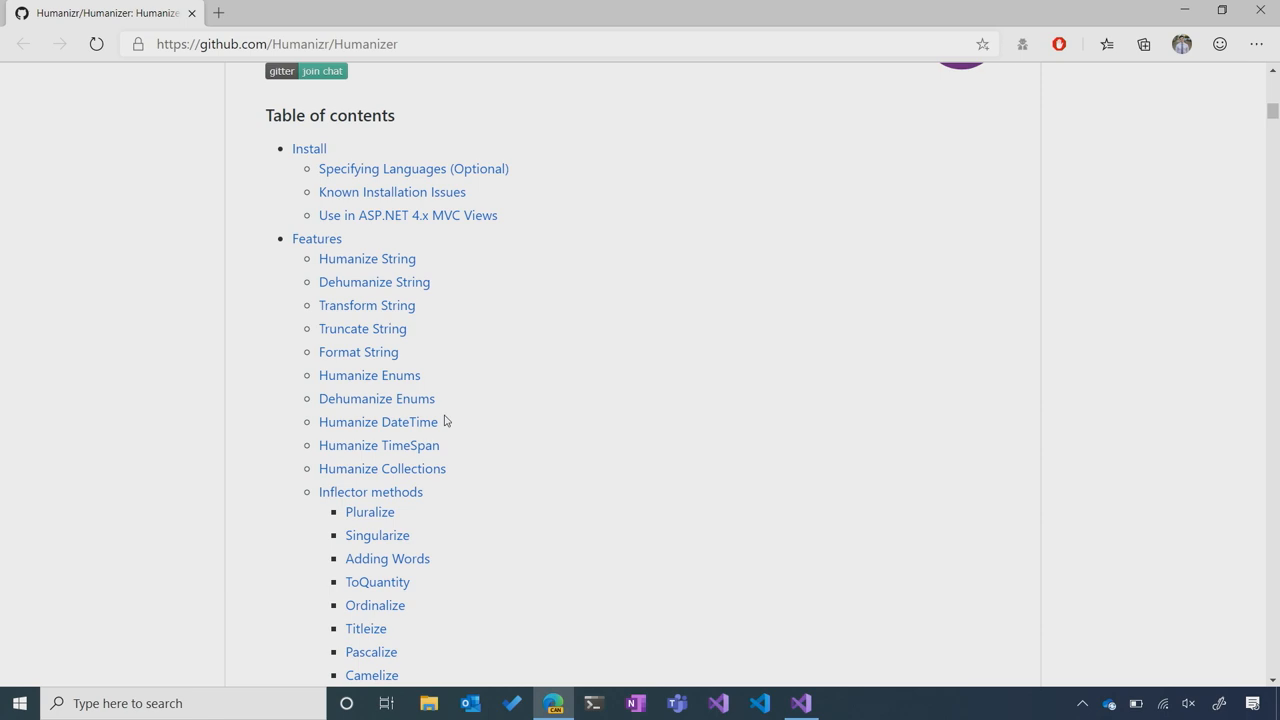
pyautogui.click(378, 444)
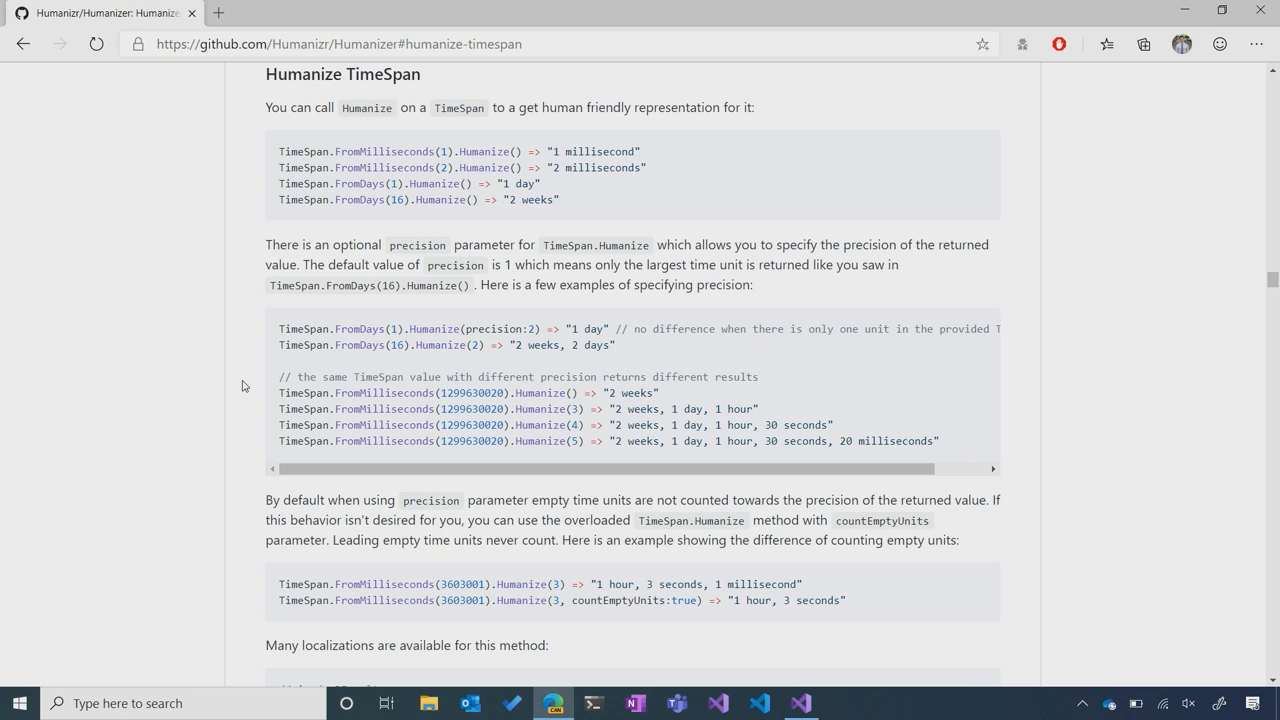
pyautogui.moveTo(316, 392)
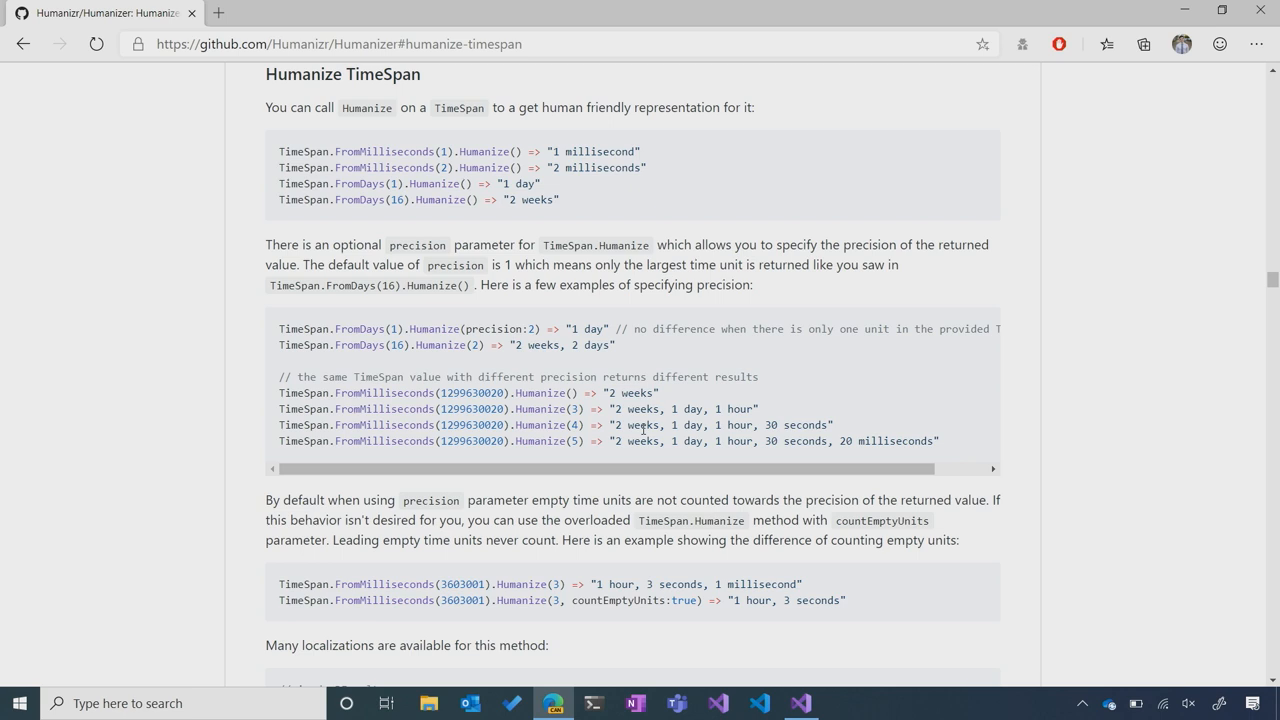
pyautogui.doubleClick(546, 408)
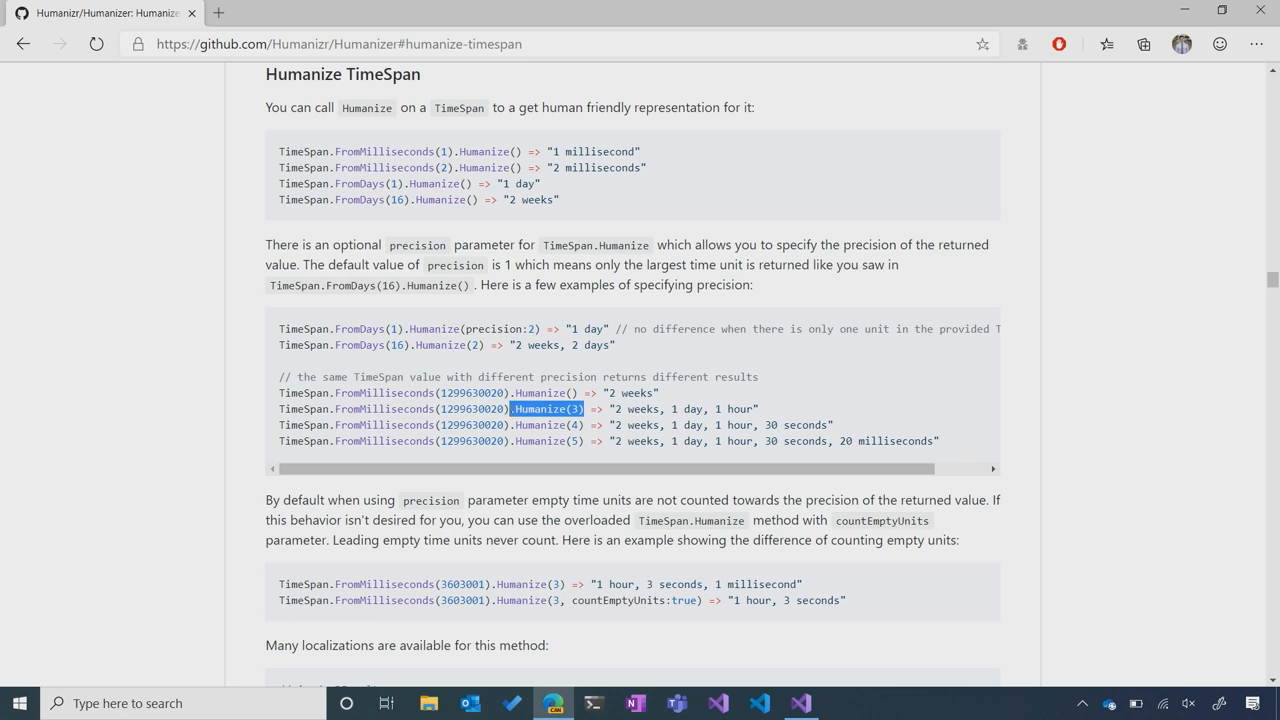
pyautogui.click(800, 704)
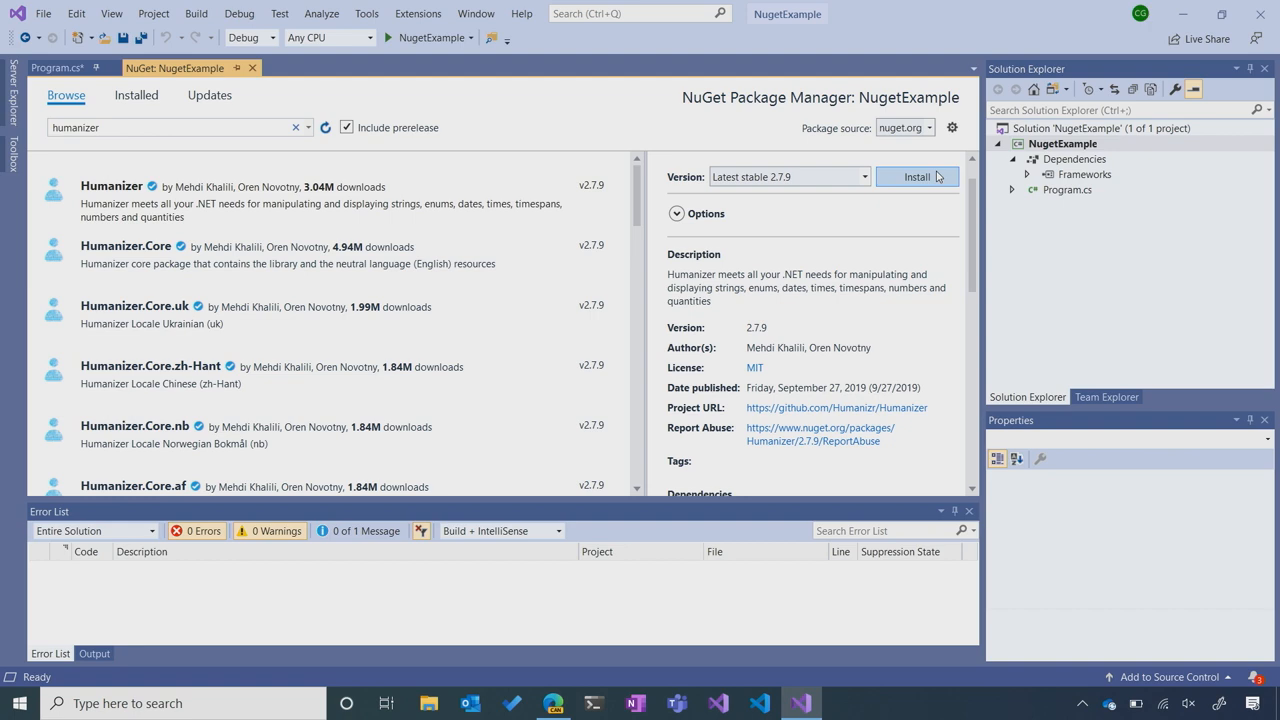
# Install Humanizer 2.7.9 and confirm it under the Installed packages
pyautogui.click(916, 176)
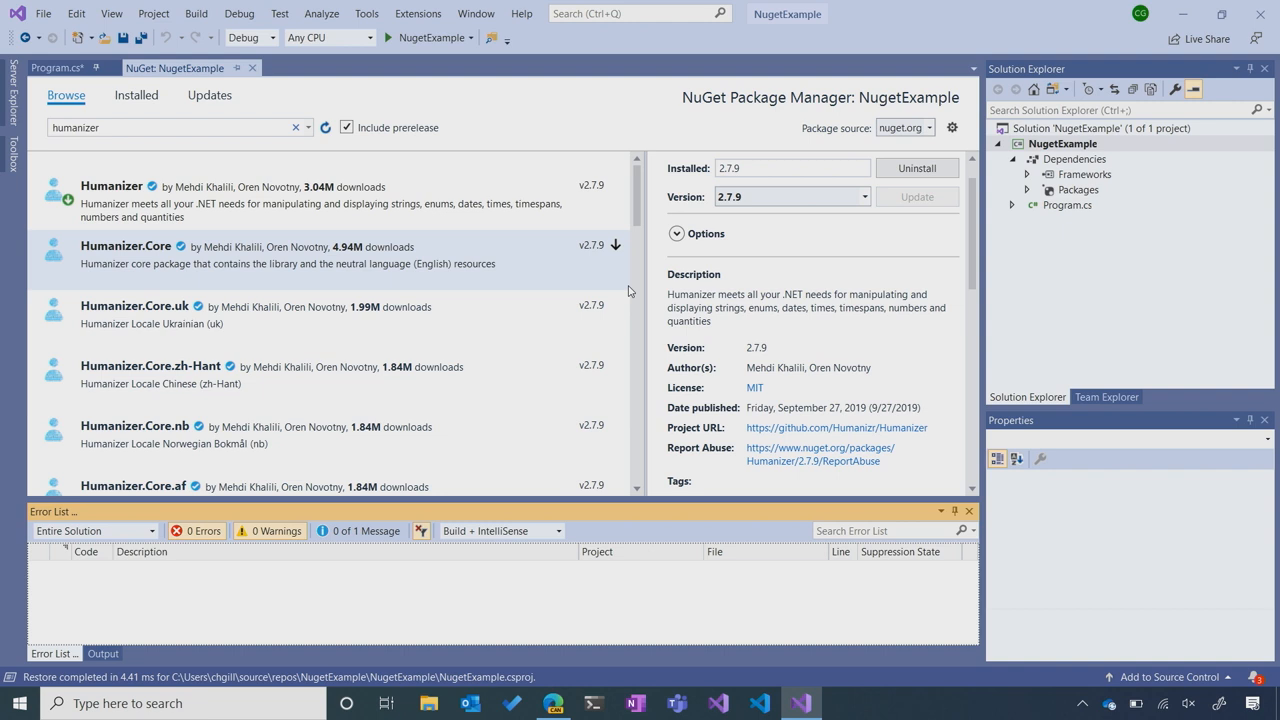
pyautogui.click(136, 96)
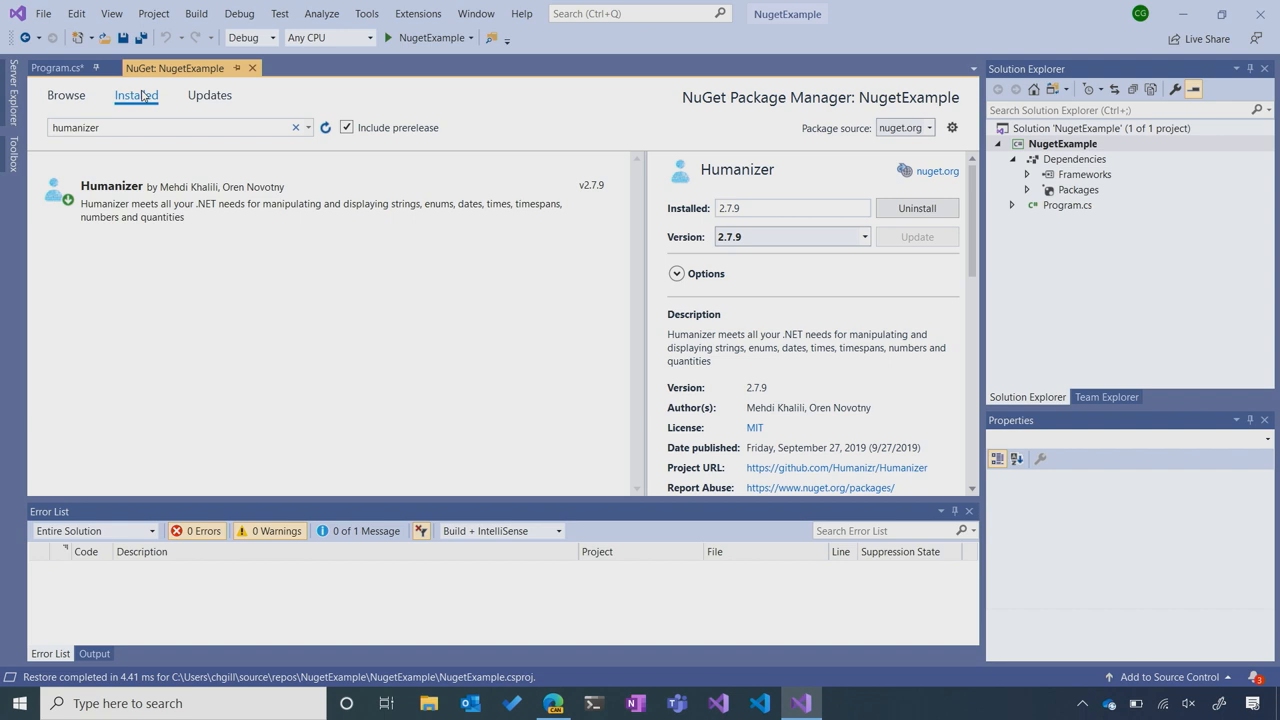
pyautogui.click(208, 96)
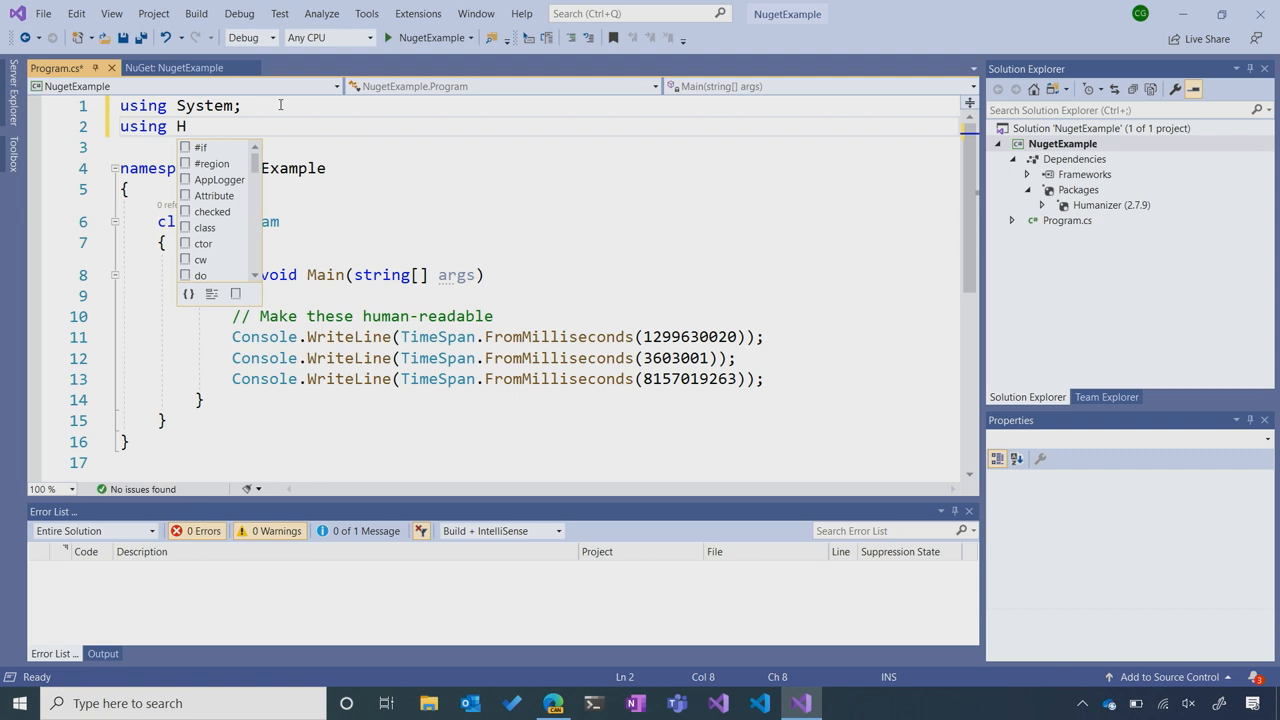
# Add 'using Humanizer;' and append .Humanize(3) to the three FromMilliseconds calls
pyautogui.write('umanizer;')
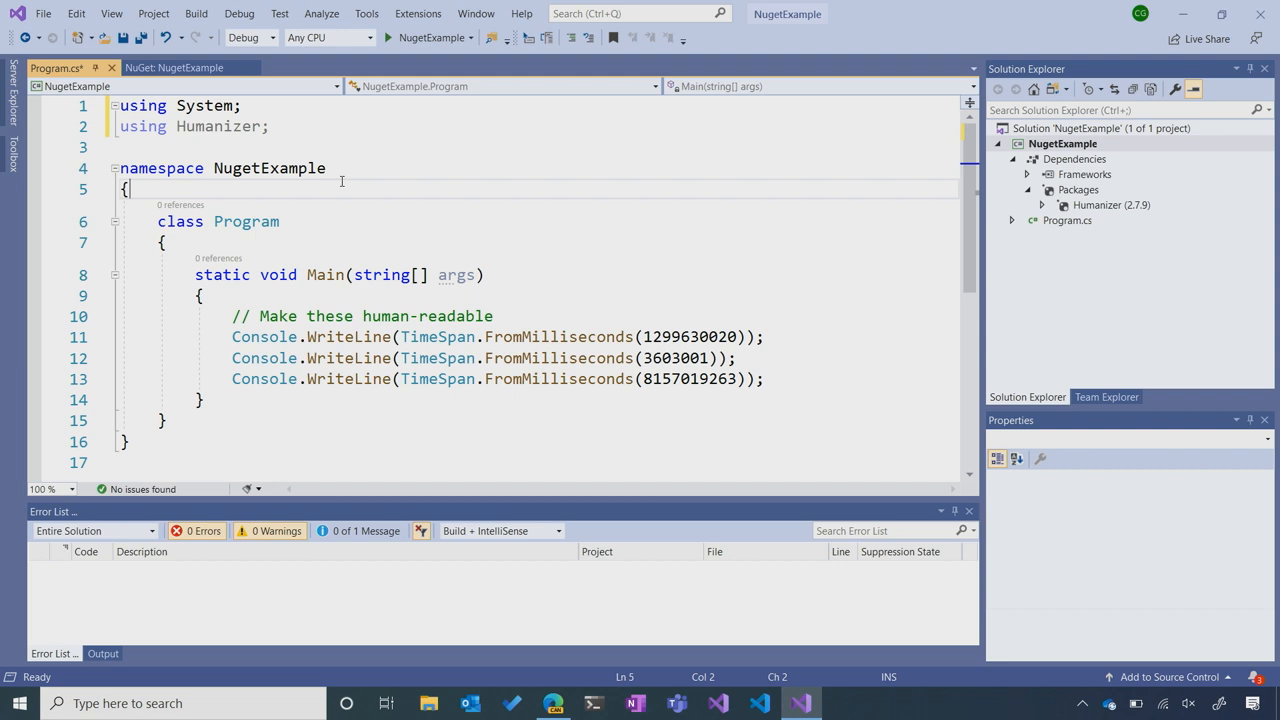
pyautogui.click(738, 336)
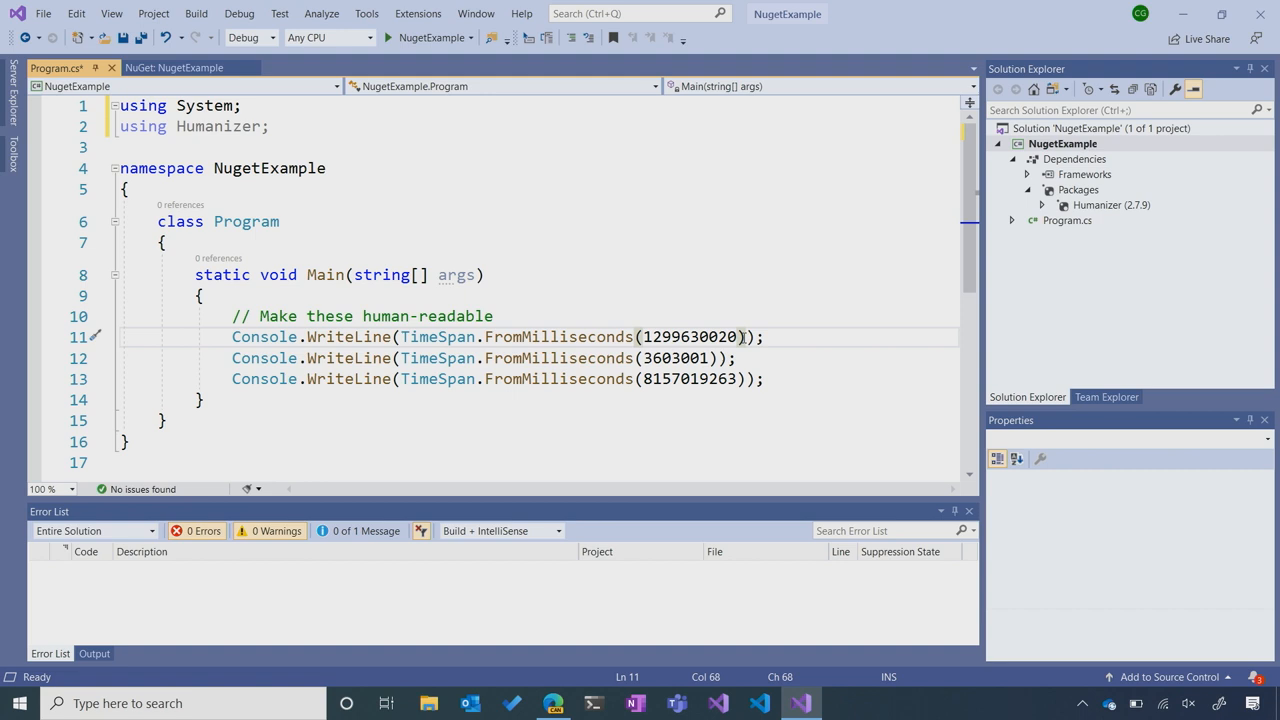
pyautogui.write('.Humanize(3)')
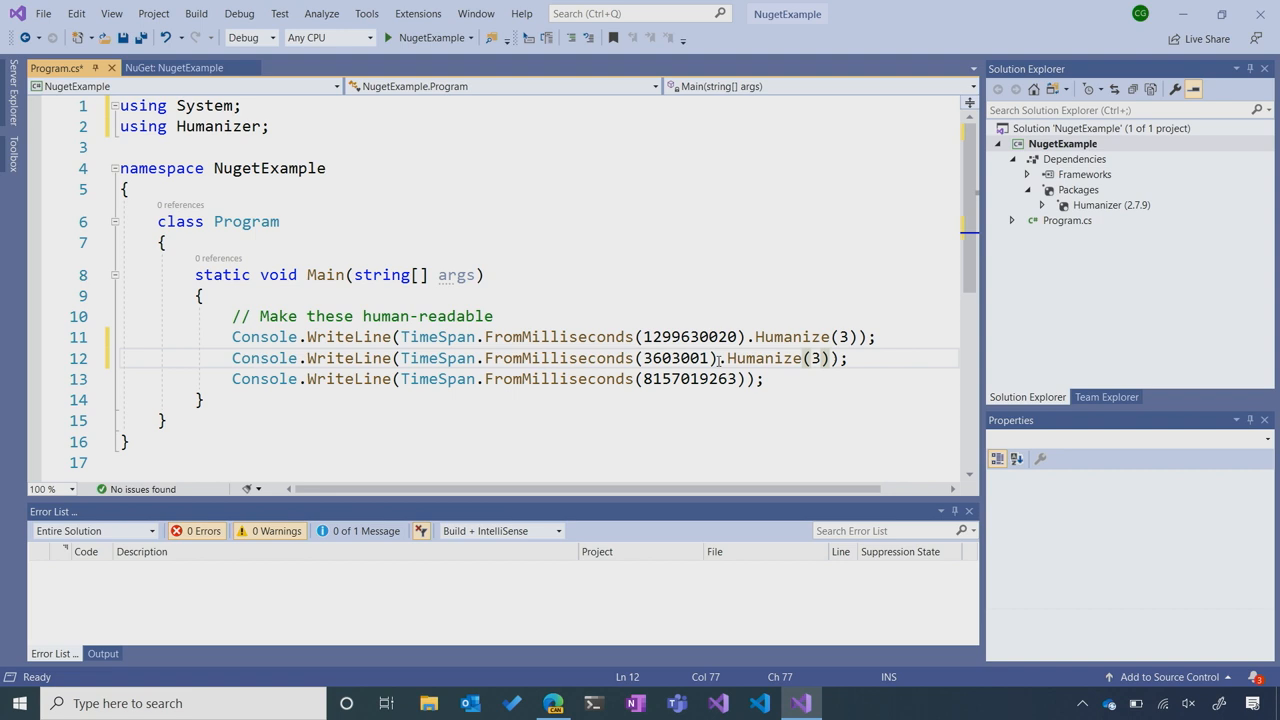
pyautogui.write('.h')
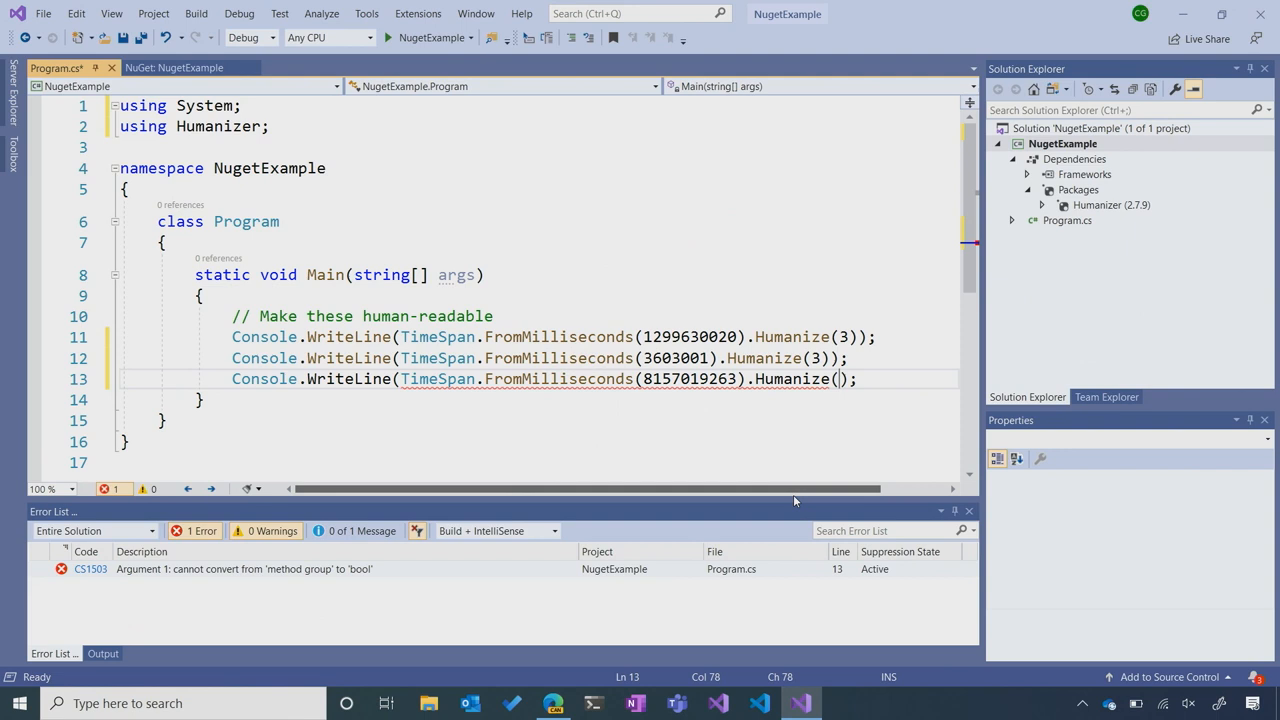
pyautogui.write('3)')
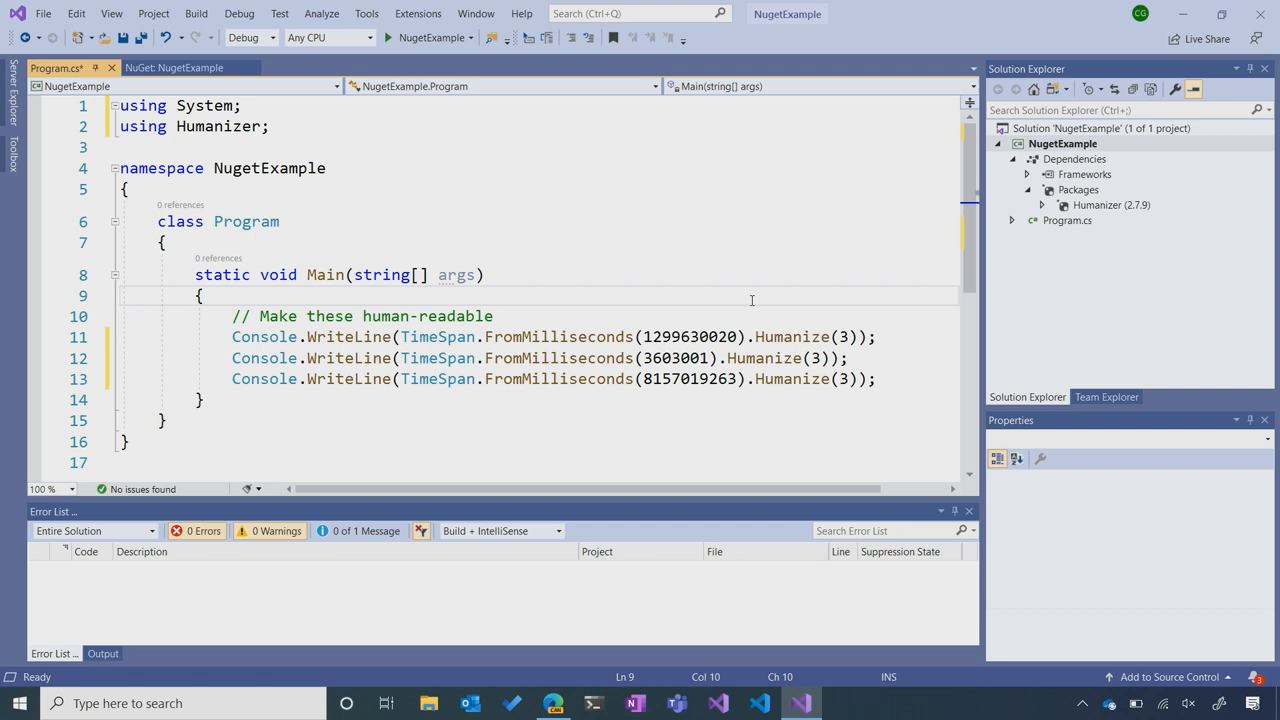